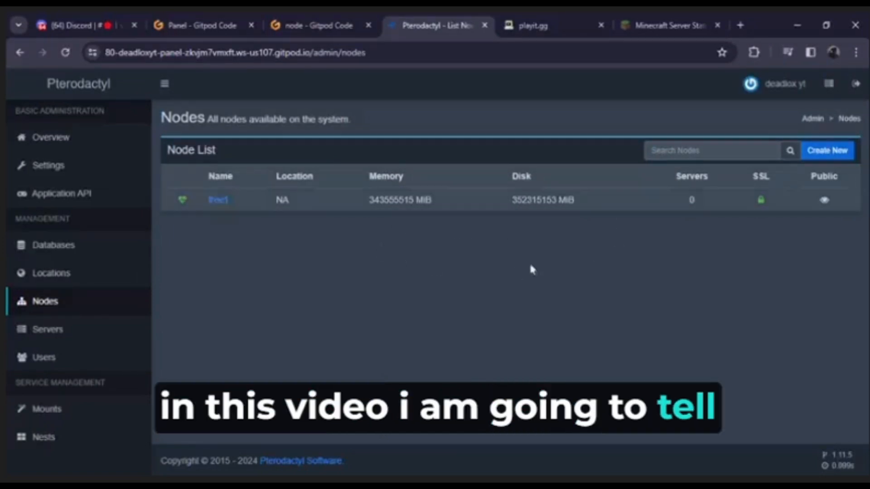
Show node free1's Allocation settings, then switch to the playit.gg site
{"action": "left_click", "coordinate": [219, 199]}
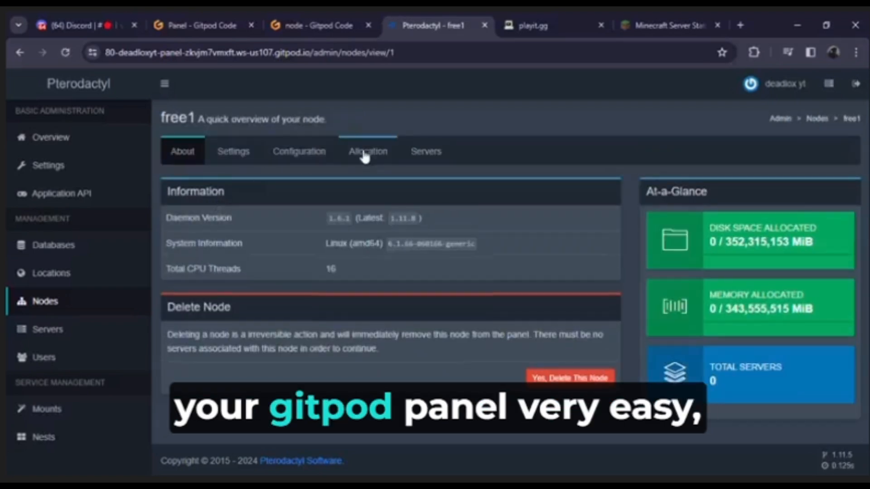
{"action": "left_click", "coordinate": [366, 151]}
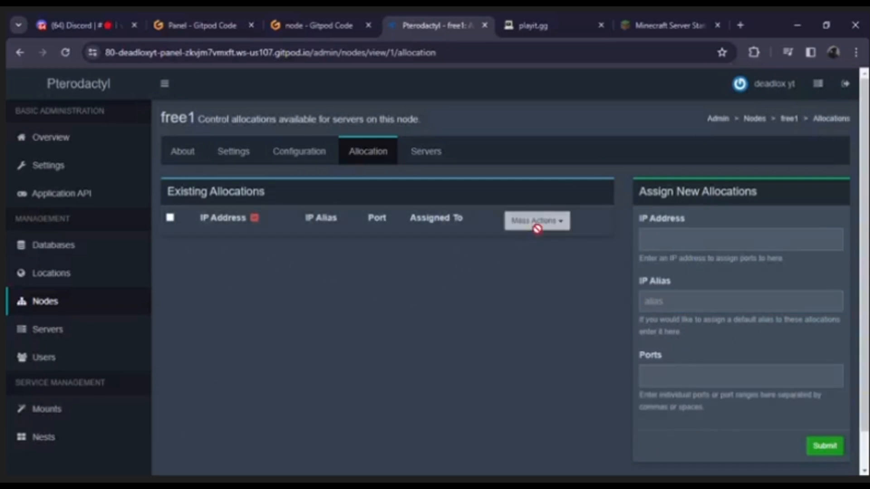
{"action": "left_click", "coordinate": [546, 25]}
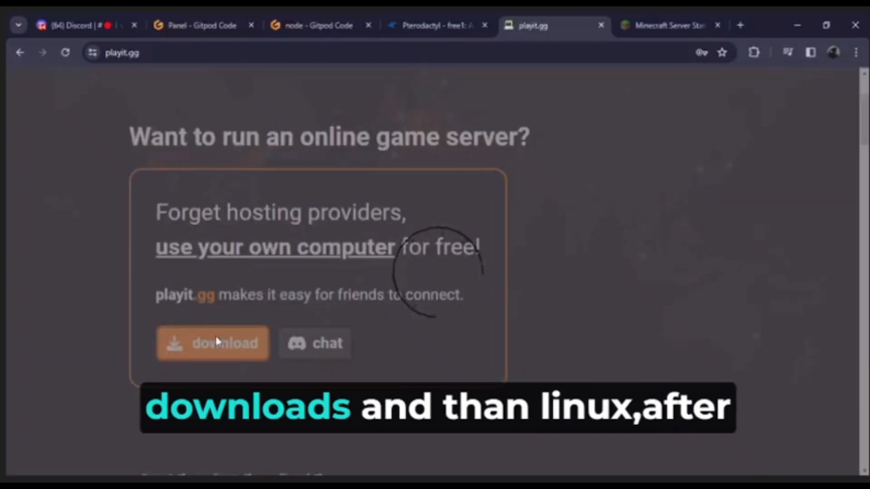
Copy the Debian apt-get install script from playit.gg's Linux download instructions
{"action": "left_click", "coordinate": [212, 342]}
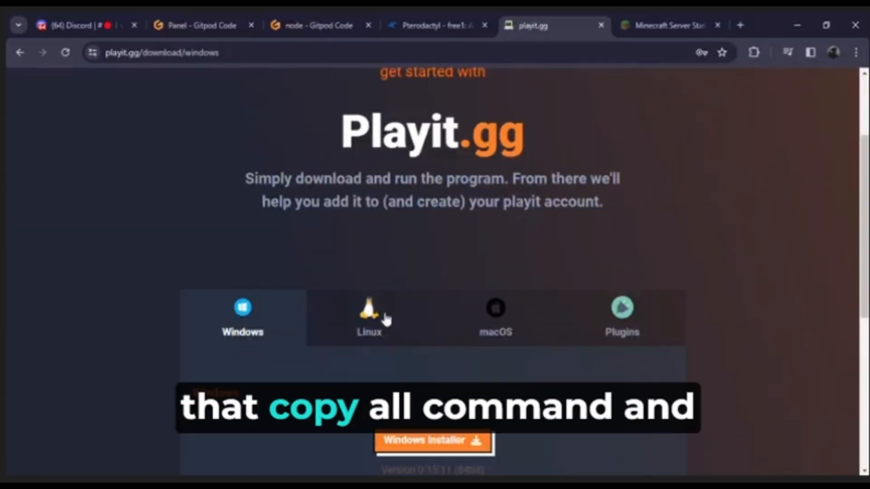
{"action": "left_click", "coordinate": [369, 319]}
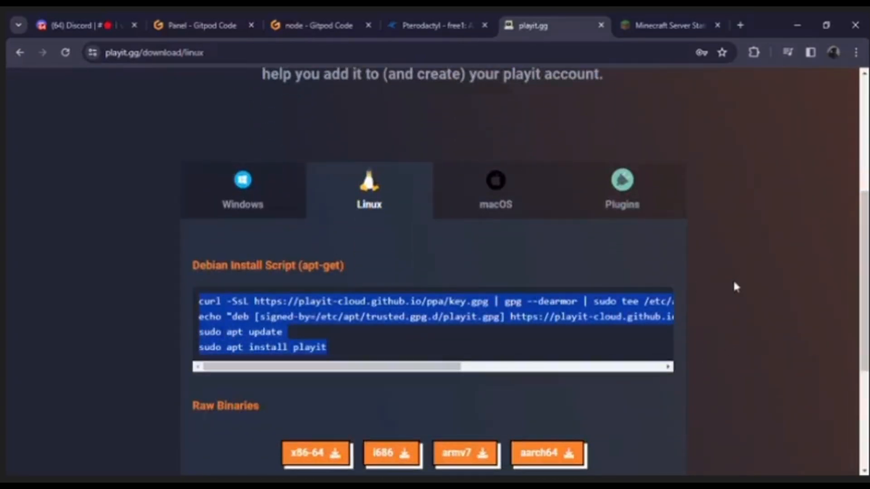
{"action": "left_click", "coordinate": [319, 25]}
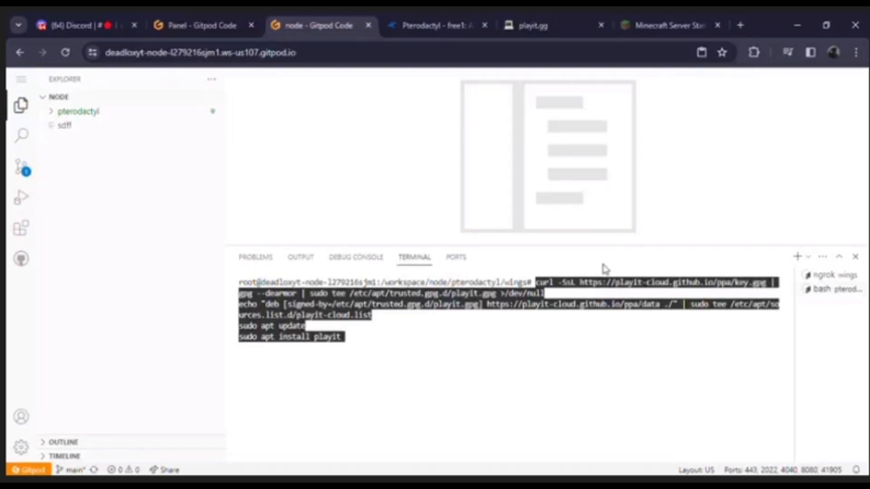
Run the install commands, confirm with y, and return to playit.gg once playit 0.15.11 is installed
{"action": "key", "text": "Return"}
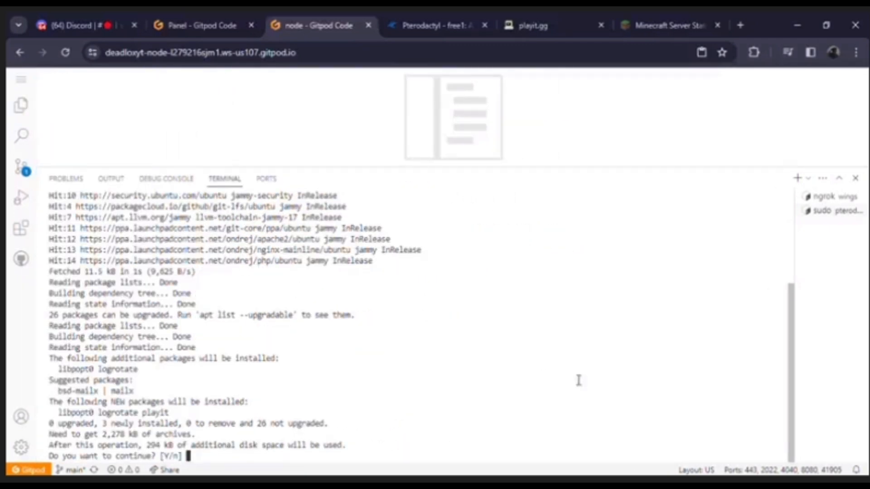
{"action": "type", "text": "y"}
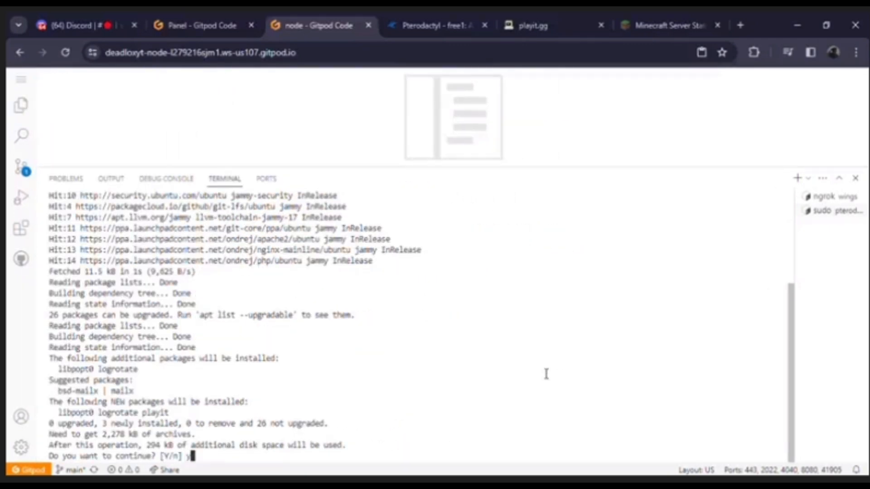
{"action": "key", "text": "Return"}
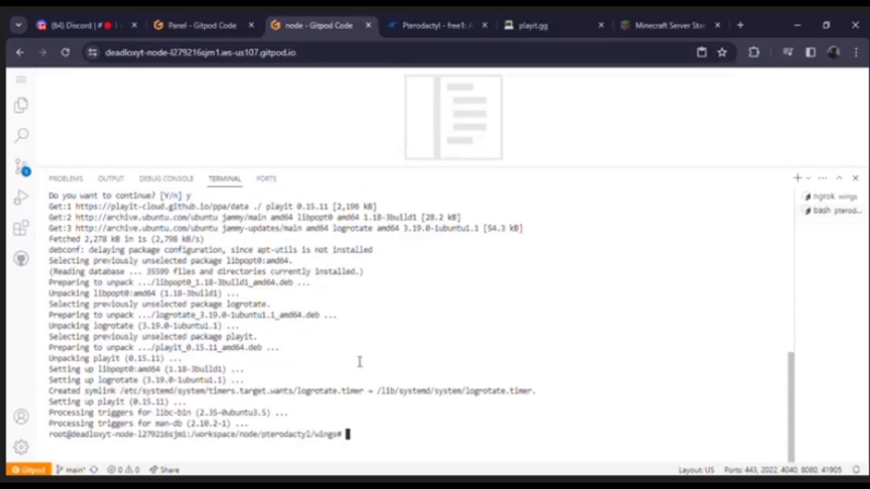
{"action": "left_click", "coordinate": [553, 25]}
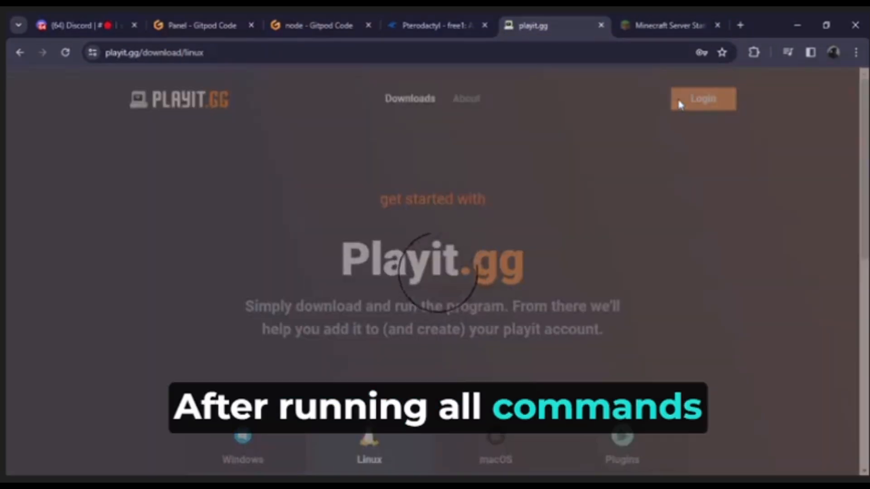
Log in, mark playit as running, run playit on the node and copy its claim link
{"action": "left_click", "coordinate": [702, 98]}
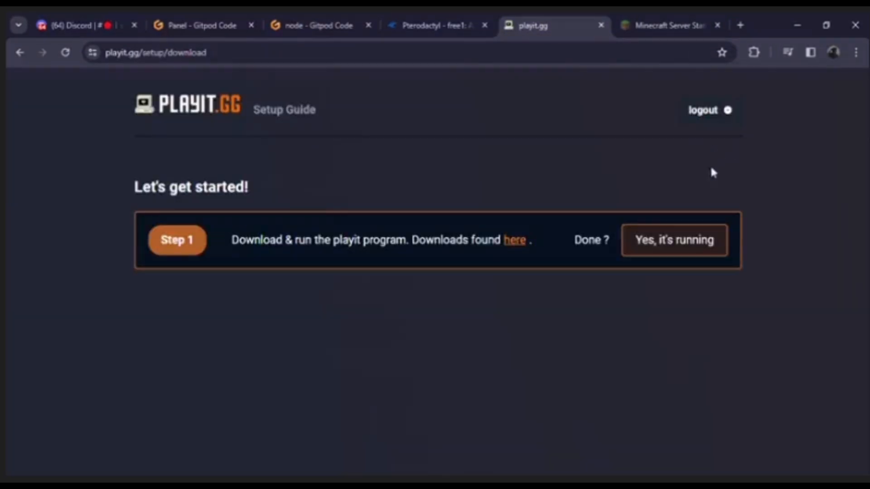
{"action": "mouse_move", "coordinate": [674, 239]}
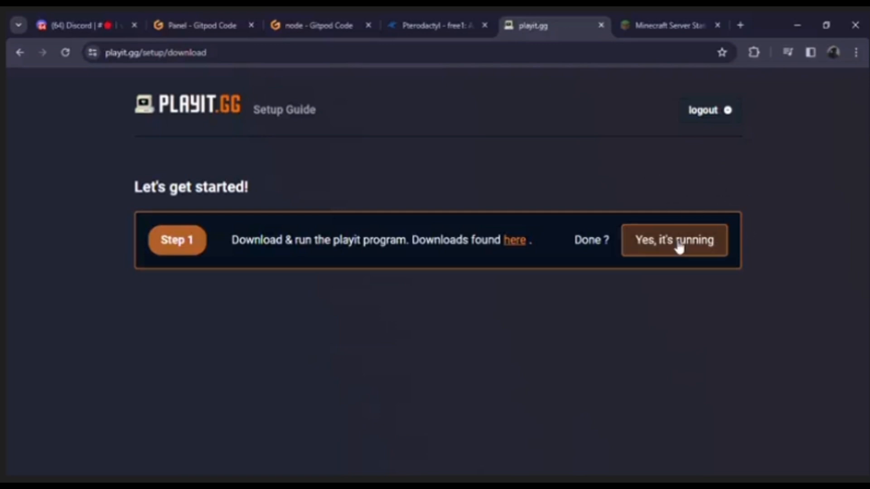
{"action": "left_click", "coordinate": [674, 240]}
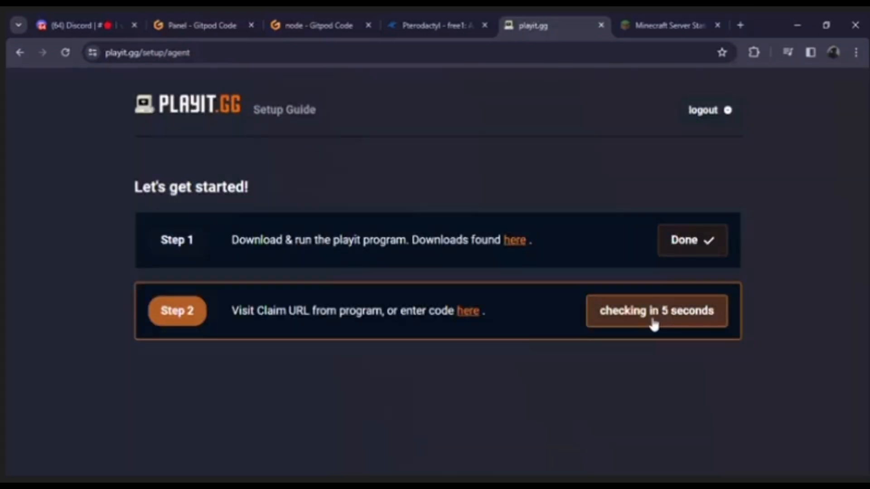
{"action": "left_click", "coordinate": [319, 25]}
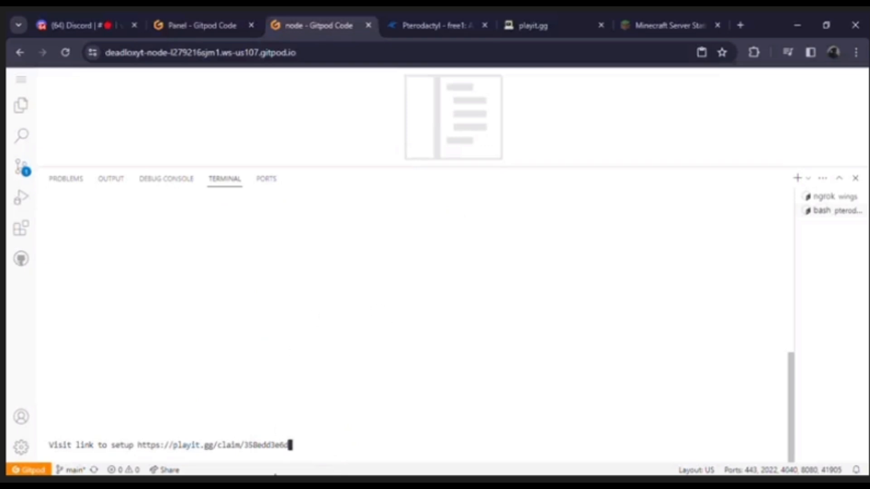
{"action": "mouse_move", "coordinate": [185, 439]}
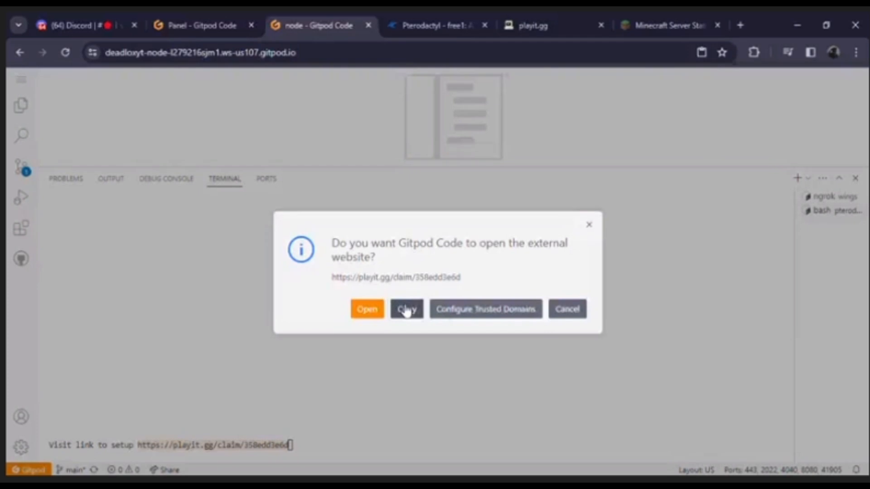
{"action": "left_click", "coordinate": [367, 309]}
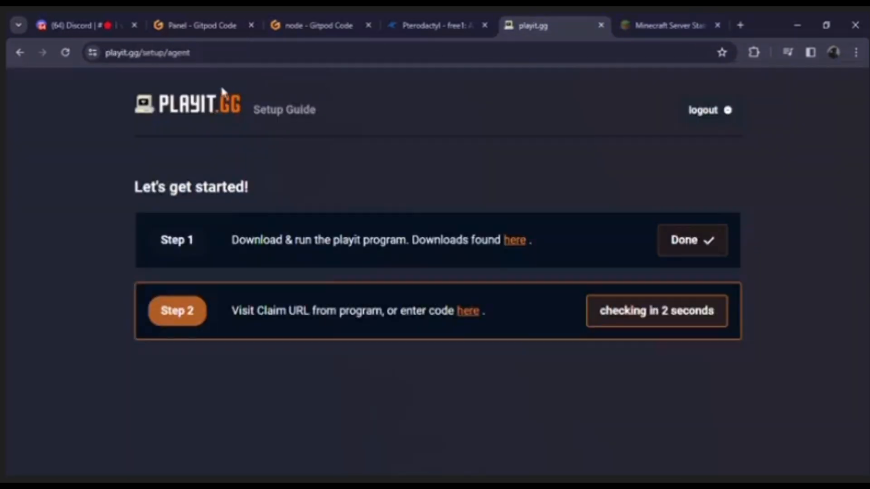
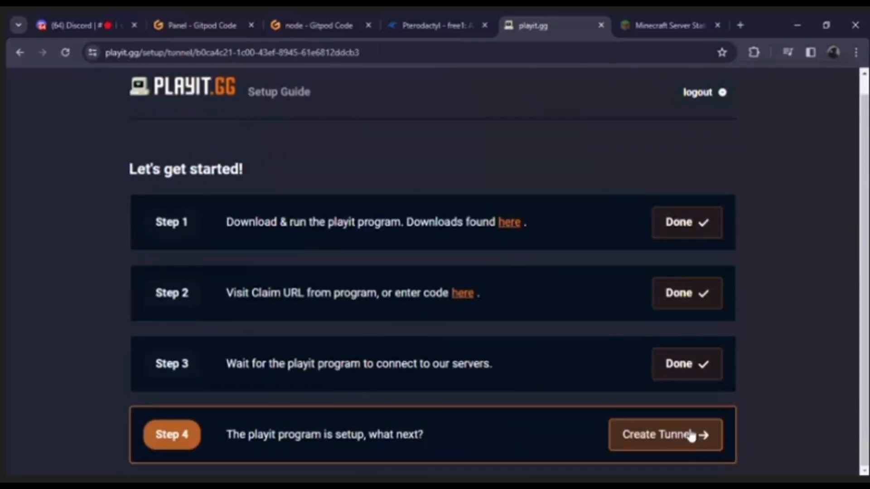
{"action": "left_click", "coordinate": [664, 434]}
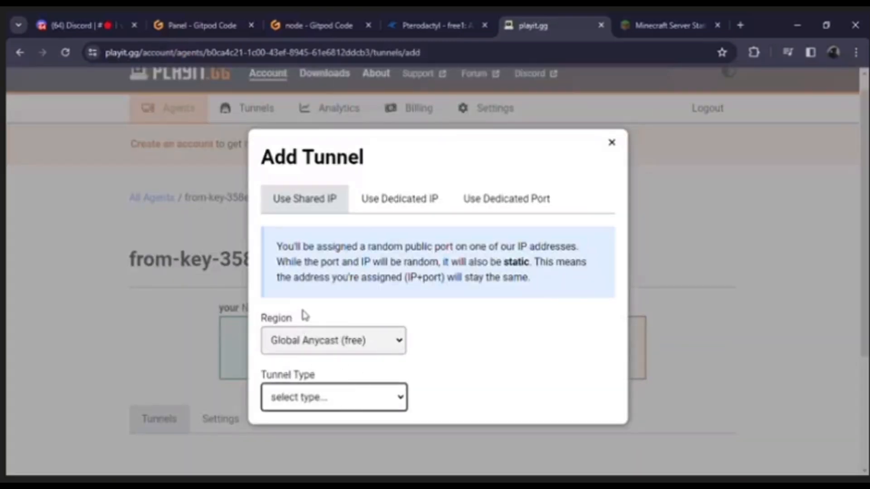
{"action": "mouse_move", "coordinate": [371, 326]}
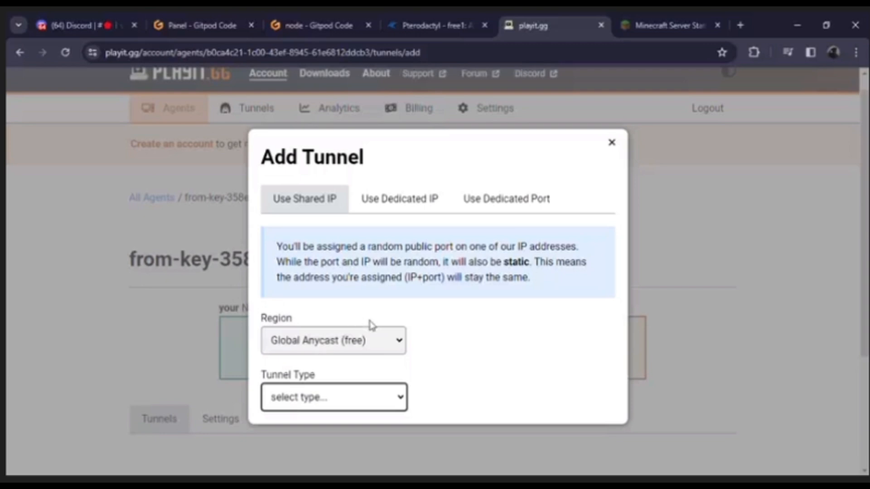
{"action": "left_click", "coordinate": [333, 397]}
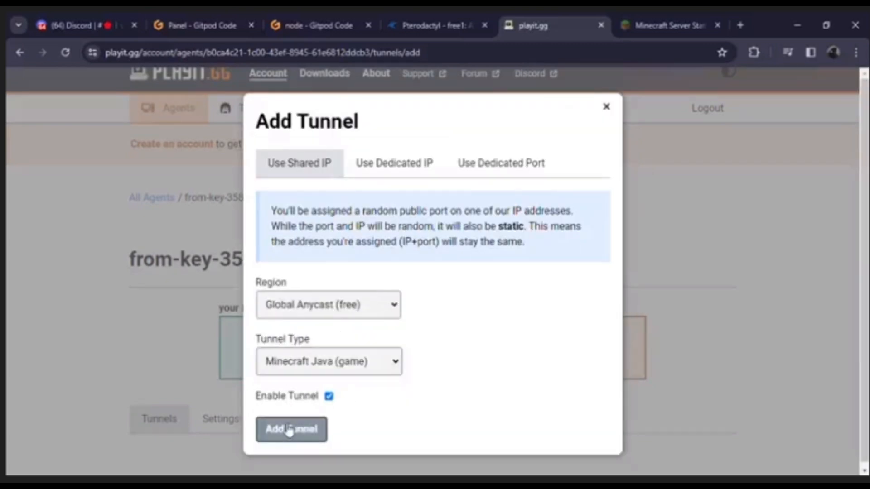
{"action": "left_click", "coordinate": [291, 429]}
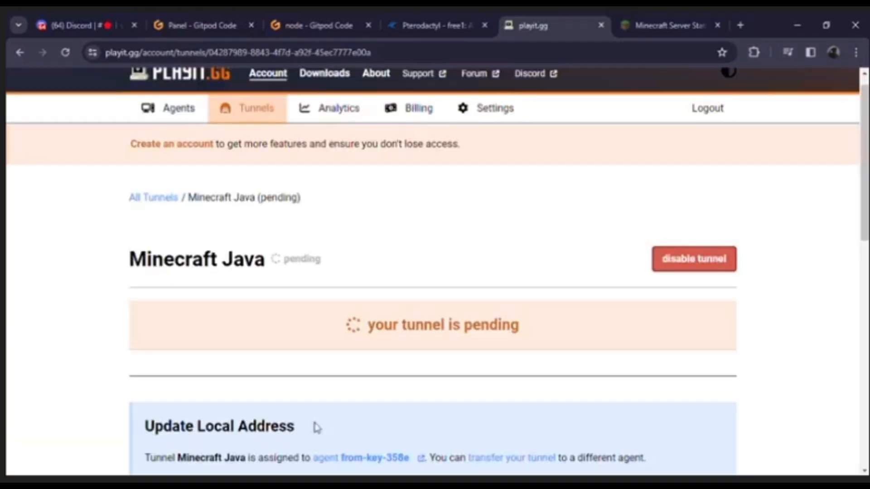
Check the tunnel's local address 127.0.0.1:25565 and public address, then return to free1's allocations
{"action": "scroll", "scroll_direction": "down", "scroll_amount": 3}
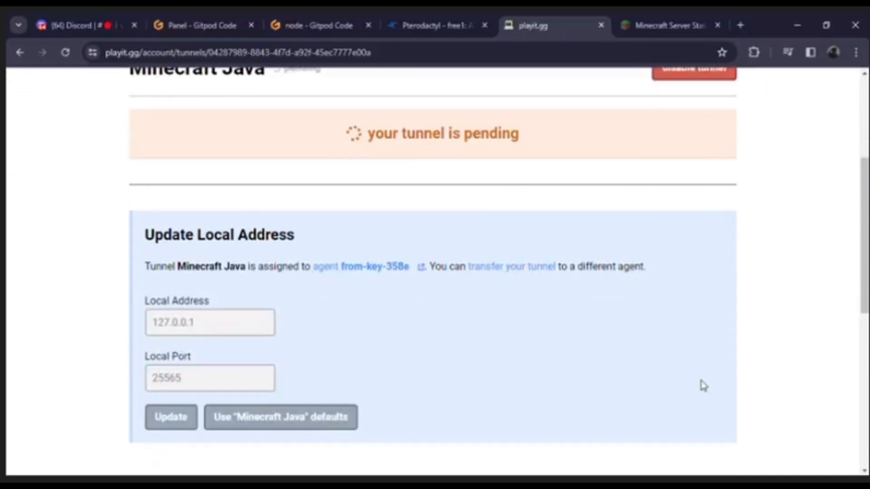
{"action": "scroll", "scroll_direction": "down", "scroll_amount": 3}
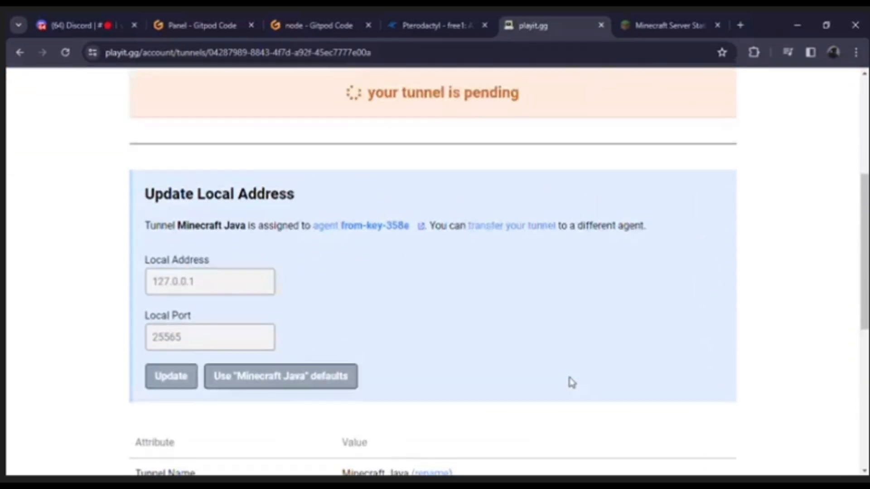
{"action": "scroll", "scroll_direction": "up", "scroll_amount": 3}
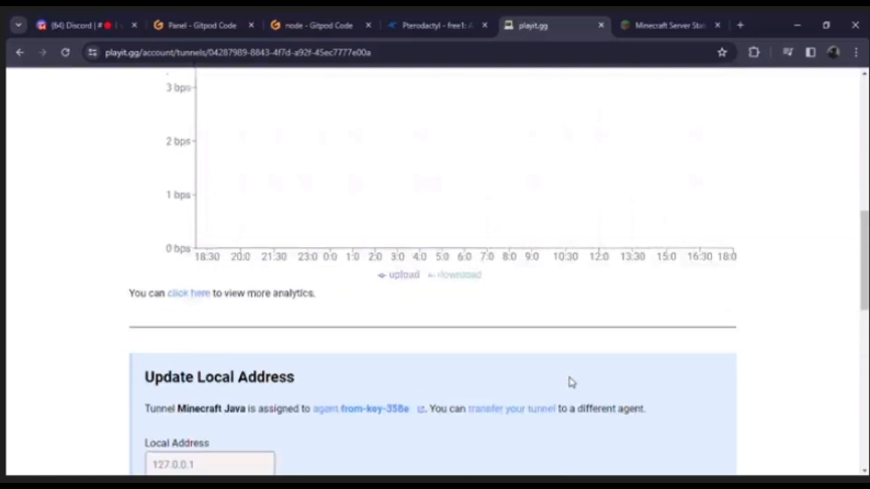
{"action": "scroll", "scroll_direction": "up", "scroll_amount": 3}
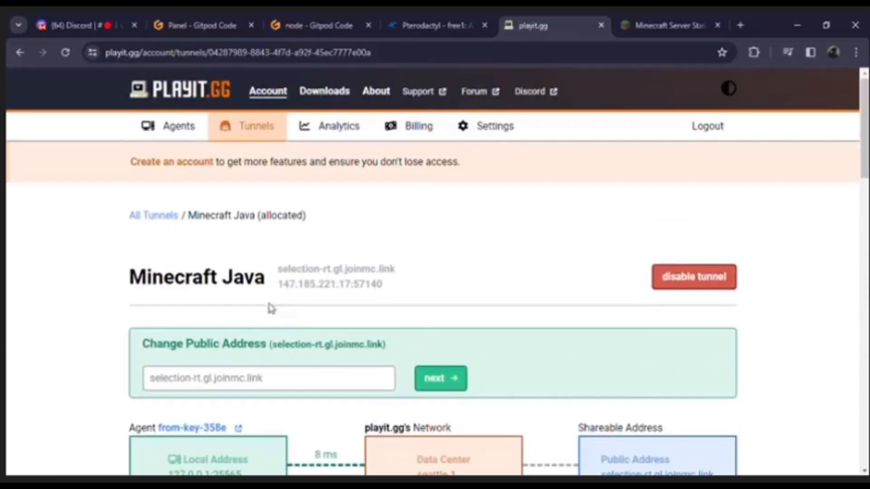
{"action": "double_click", "coordinate": [330, 284]}
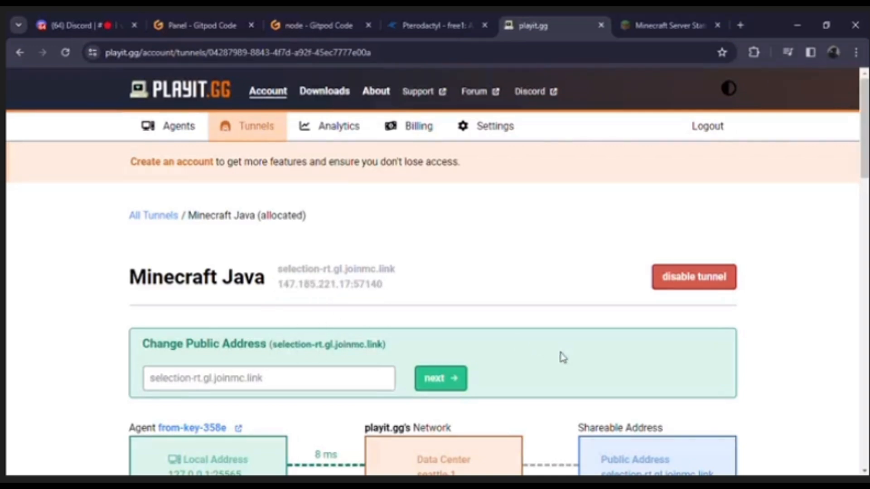
{"action": "scroll", "scroll_direction": "down", "scroll_amount": 3}
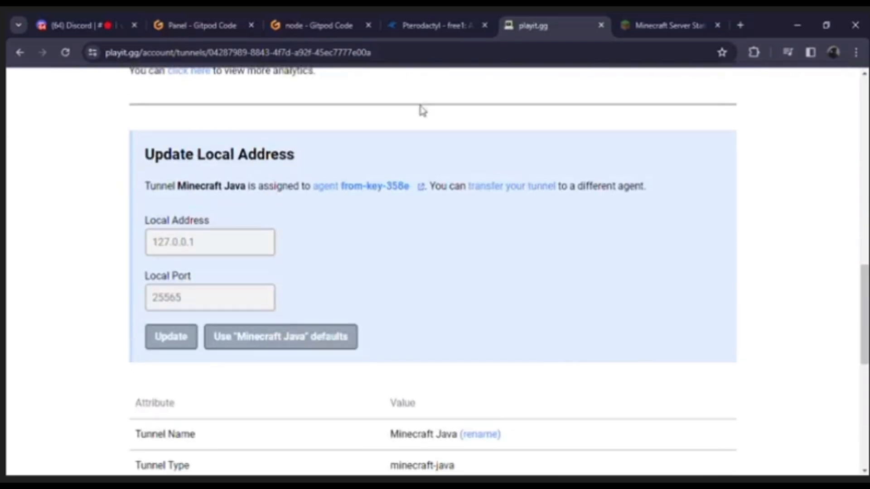
{"action": "left_click", "coordinate": [436, 26]}
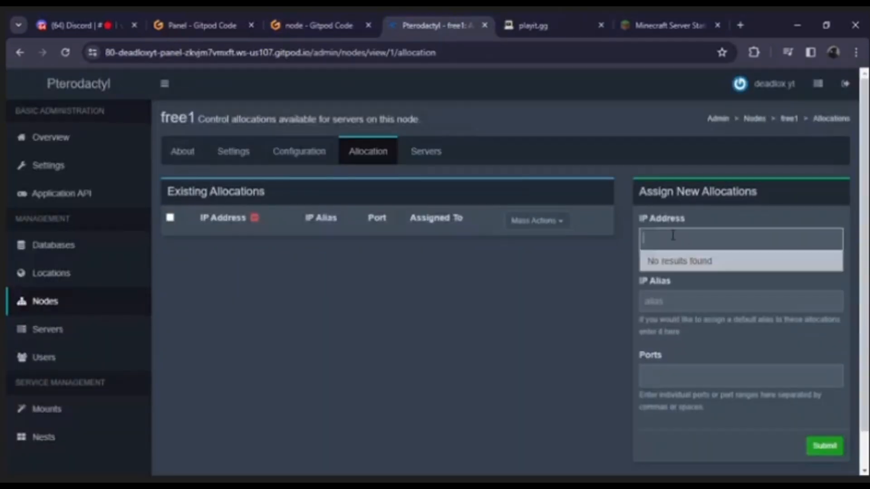
Submit a new allocation of IP 0.0.0.0 with port 25565, then go to the server list
{"action": "type", "text": "0.0.0"}
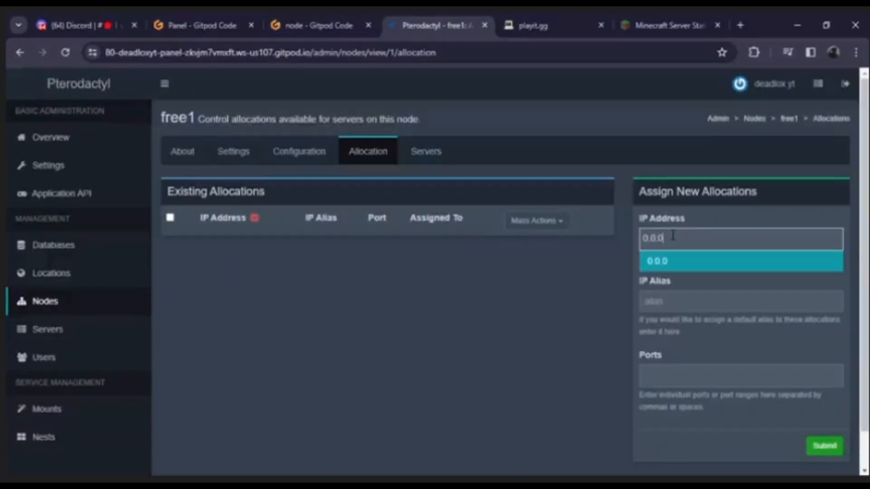
{"action": "type", "text": "0"}
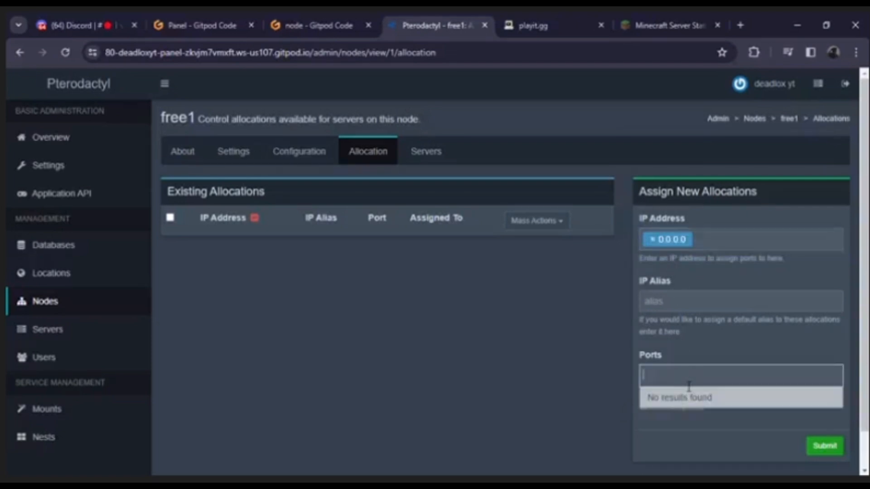
{"action": "type", "text": "25565"}
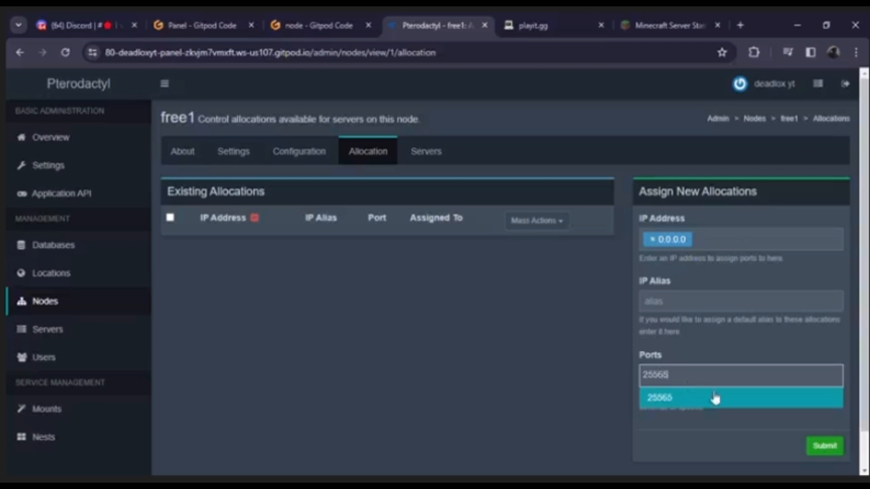
{"action": "left_click", "coordinate": [660, 397]}
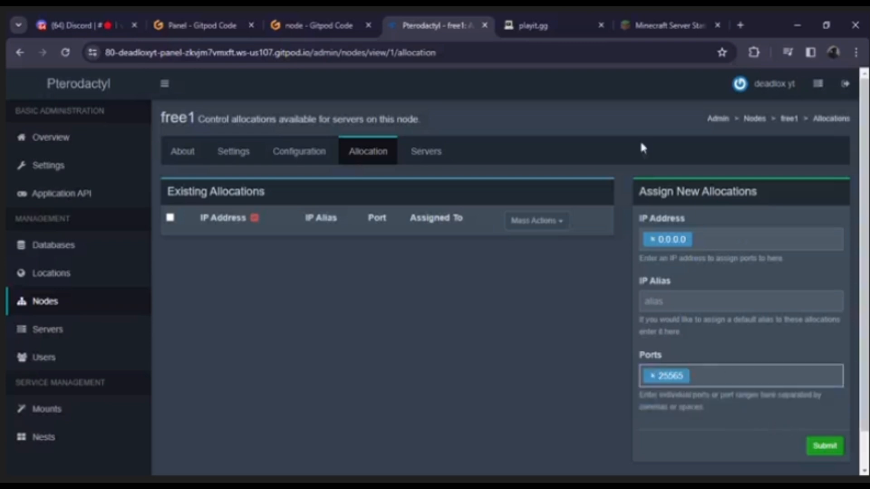
{"action": "left_click", "coordinate": [824, 446]}
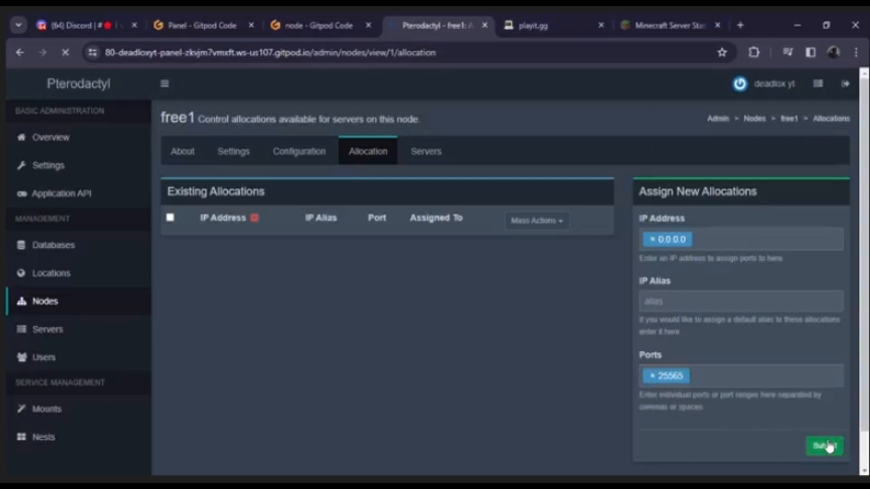
{"action": "left_click", "coordinate": [825, 446]}
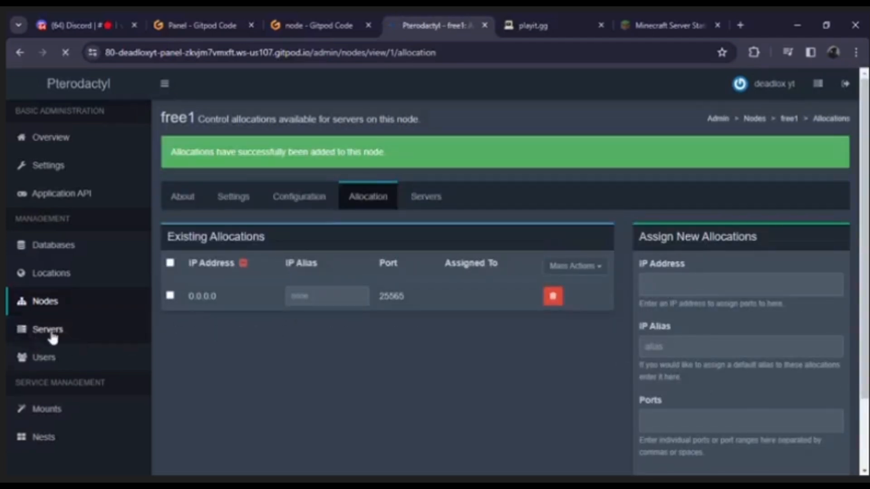
{"action": "left_click", "coordinate": [48, 329]}
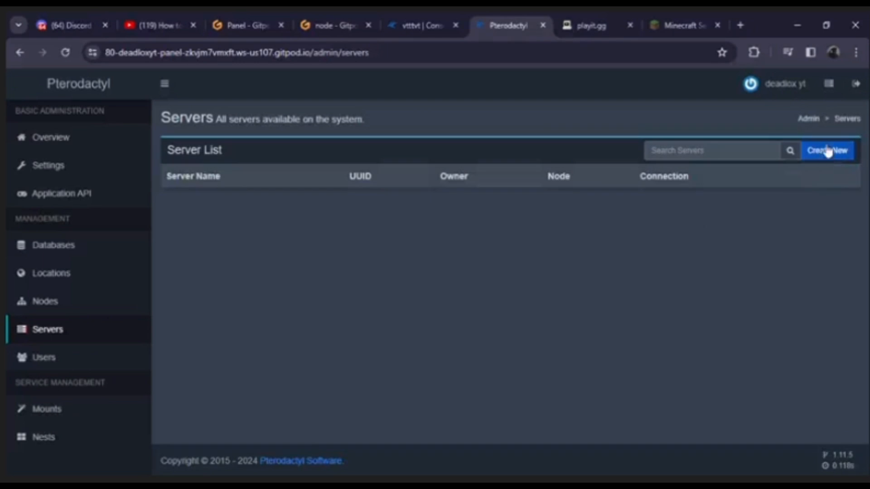
Start a new server hrgrggg on node free1 with default allocation 0.0.0.0:25565
{"action": "left_click", "coordinate": [826, 150]}
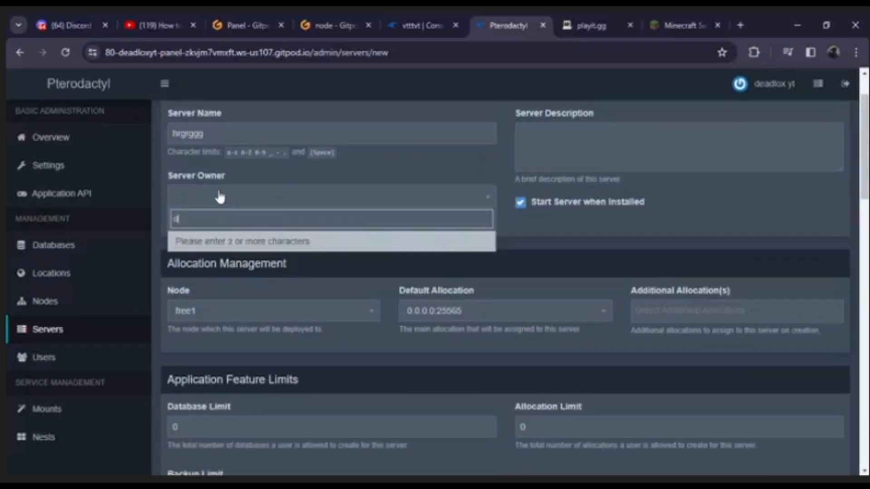
{"action": "scroll", "scroll_direction": "down", "scroll_amount": 3}
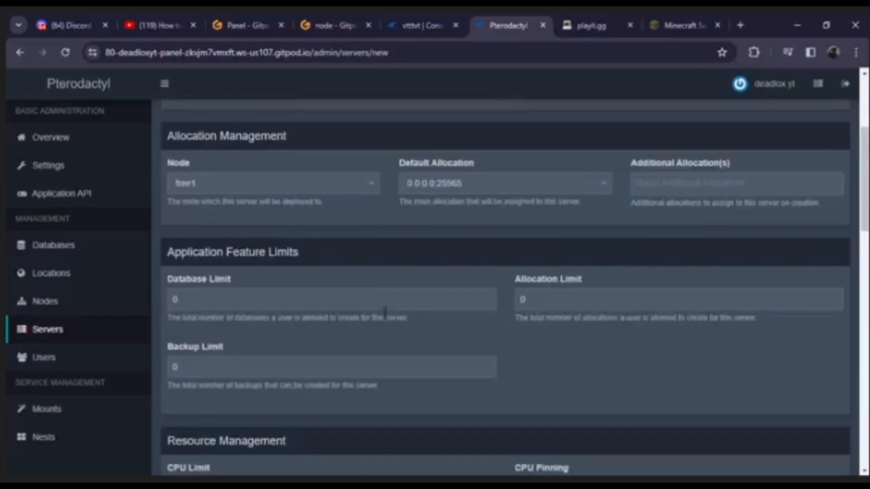
{"action": "scroll", "scroll_direction": "down", "scroll_amount": 3}
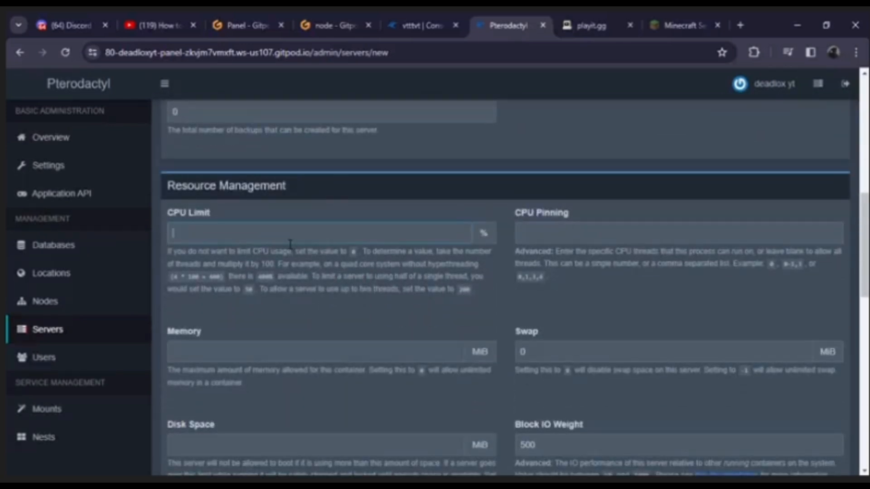
Enter CPU limit 200%, memory 32555 MiB and disk space 64344 MiB
{"action": "type", "text": "200"}
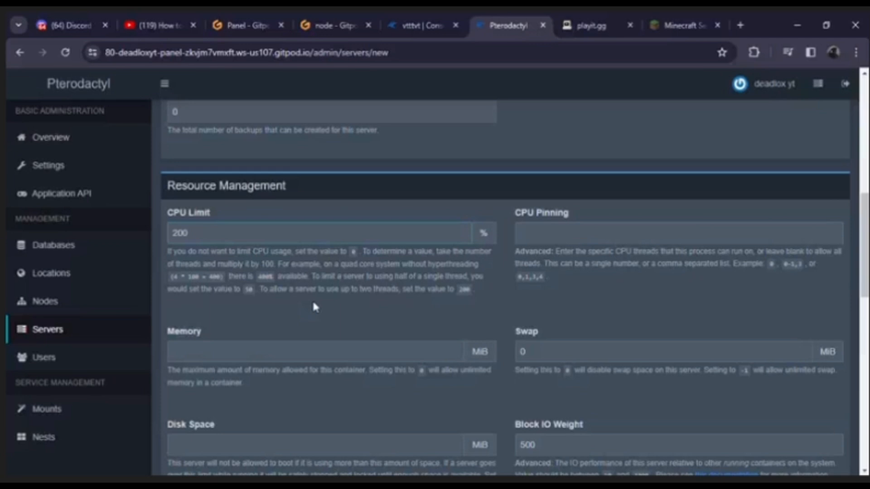
{"action": "left_click", "coordinate": [317, 352]}
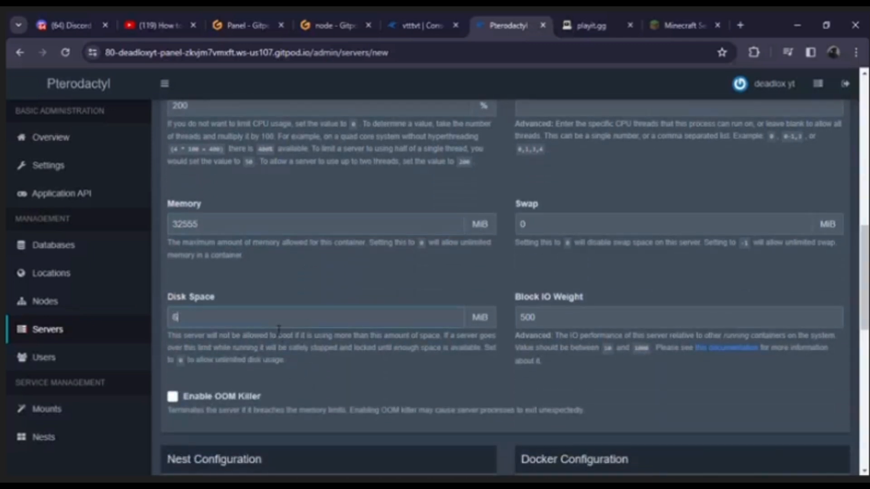
{"action": "scroll", "scroll_direction": "down", "scroll_amount": 3}
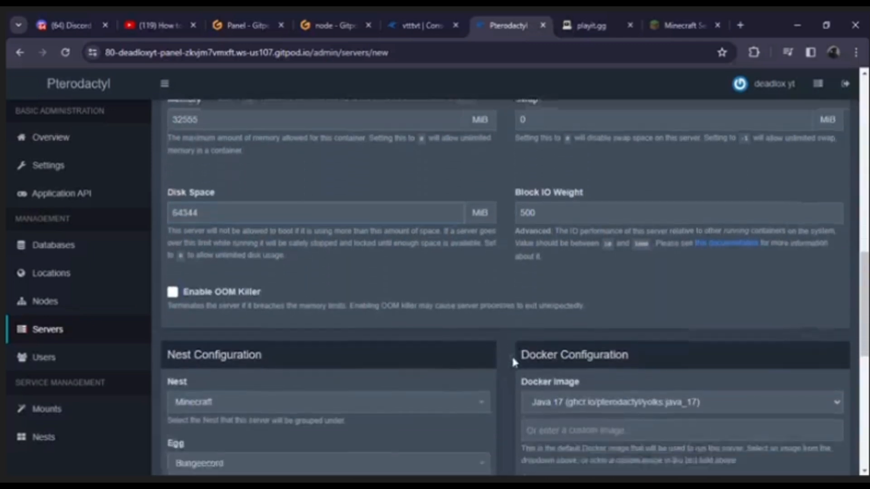
{"action": "scroll", "scroll_direction": "down", "scroll_amount": 3}
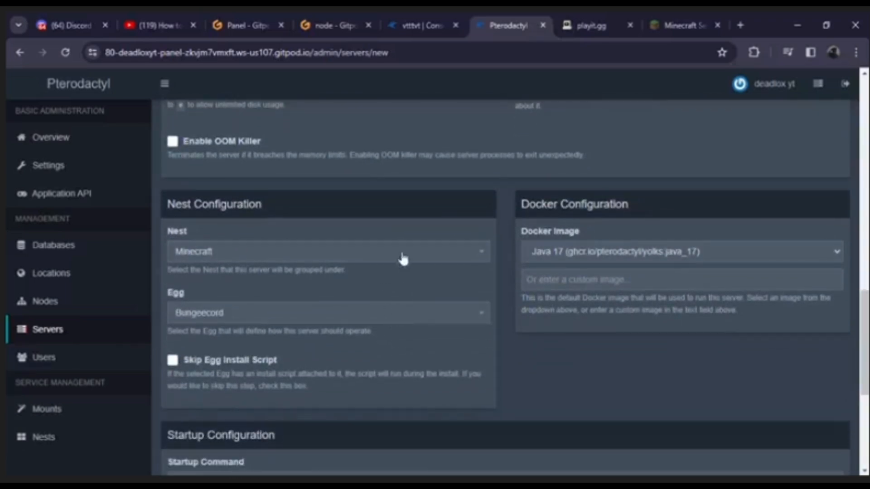
Choose the Paper egg in Nest Configuration and review its startup and service variables
{"action": "left_click", "coordinate": [326, 313]}
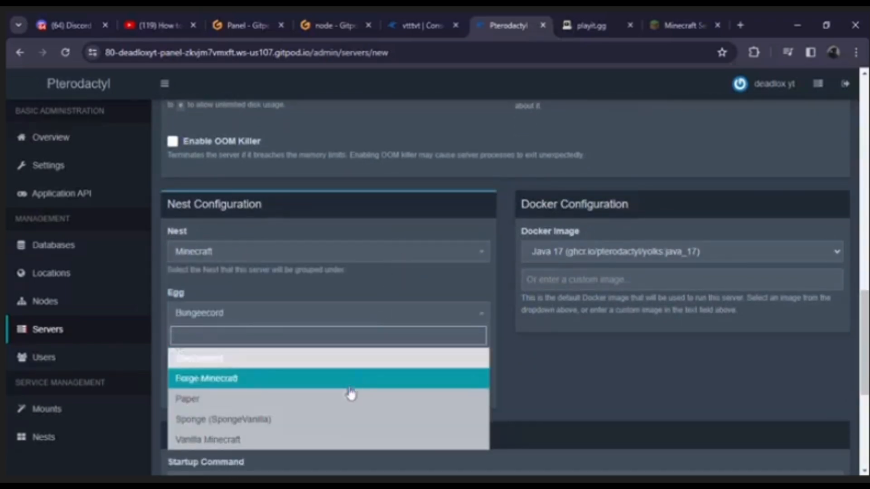
{"action": "left_click", "coordinate": [187, 399]}
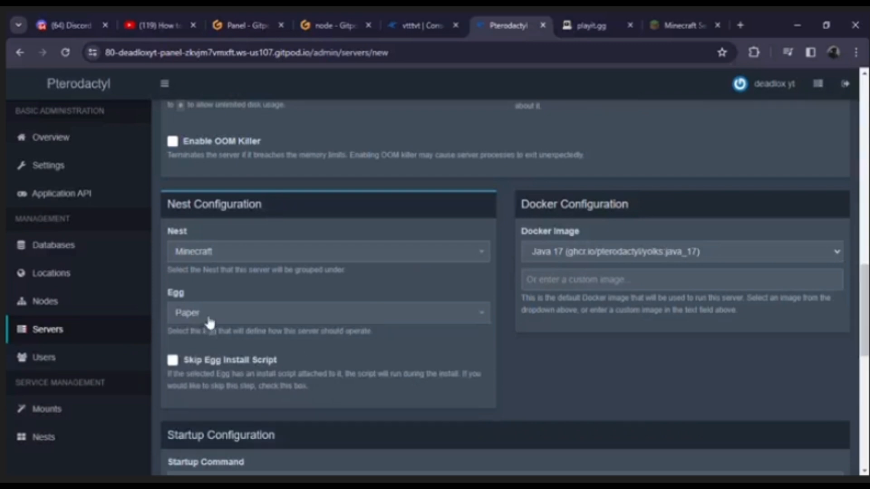
{"action": "scroll", "scroll_direction": "down", "scroll_amount": 3}
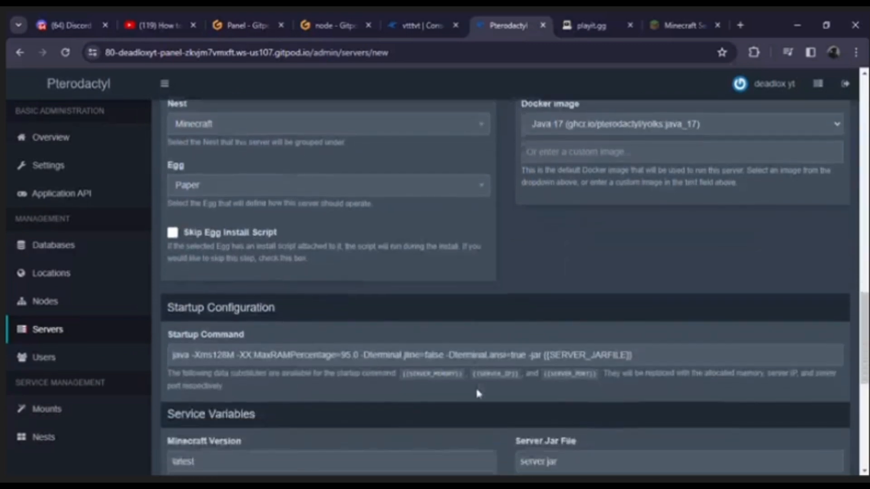
{"action": "scroll", "scroll_direction": "down", "scroll_amount": 3}
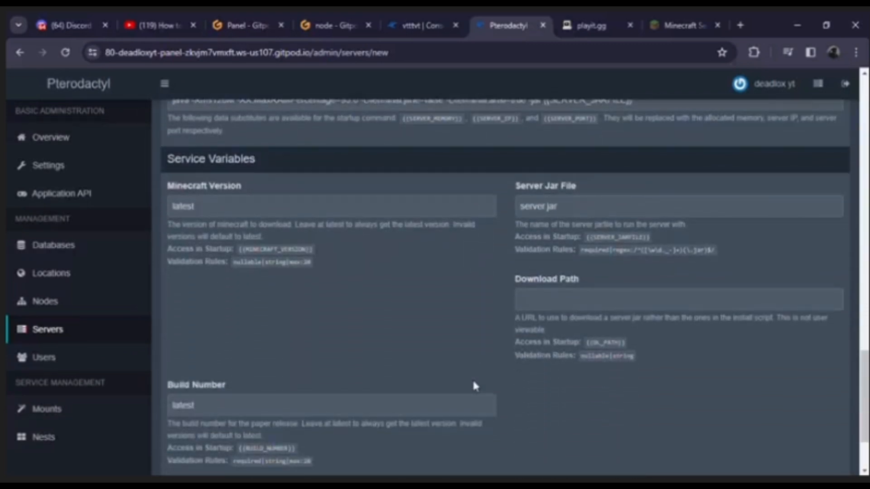
{"action": "scroll", "scroll_direction": "down", "scroll_amount": 3}
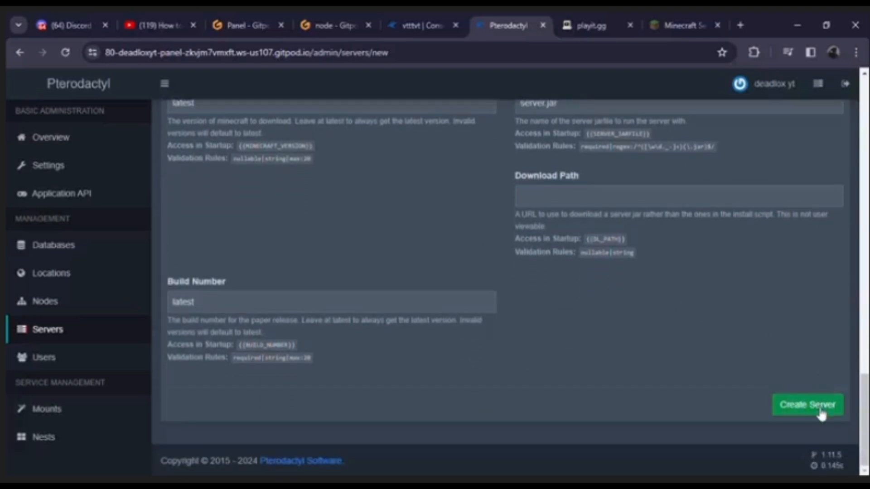
Create the Paper server hrgrggg on node free1 and review its About page while installing
{"action": "left_click", "coordinate": [808, 405]}
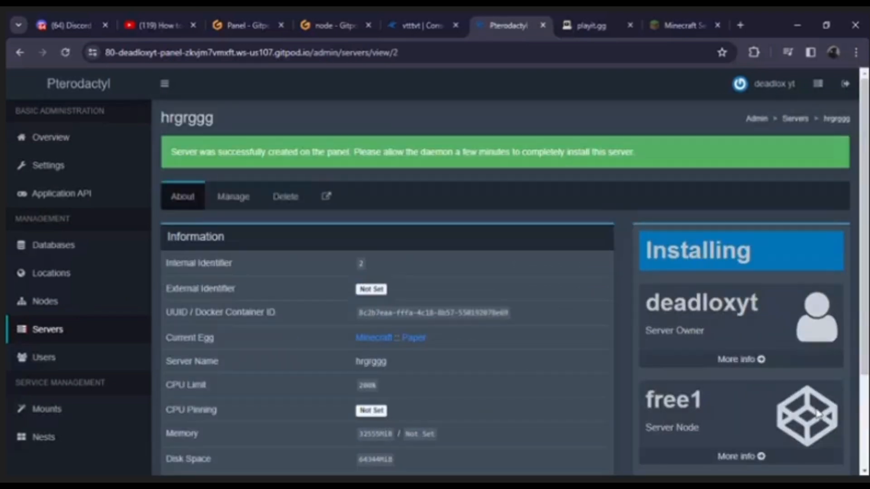
{"action": "mouse_move", "coordinate": [433, 377]}
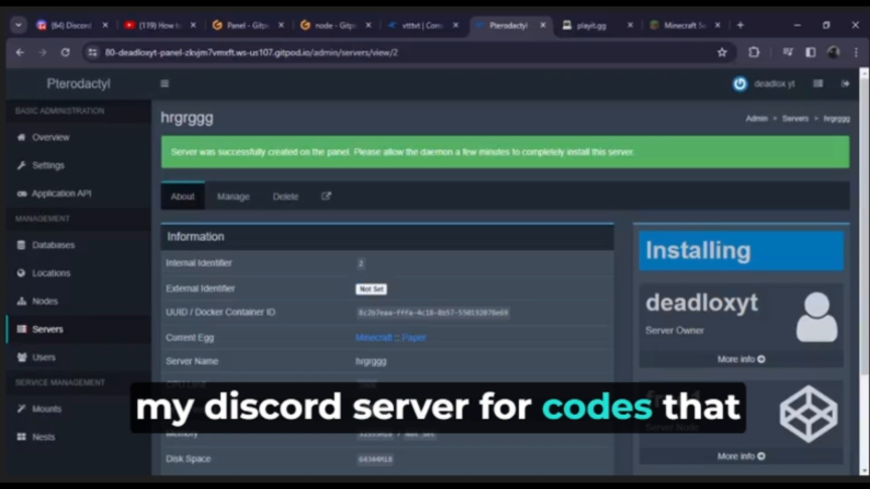
{"action": "scroll", "scroll_direction": "down", "scroll_amount": 3}
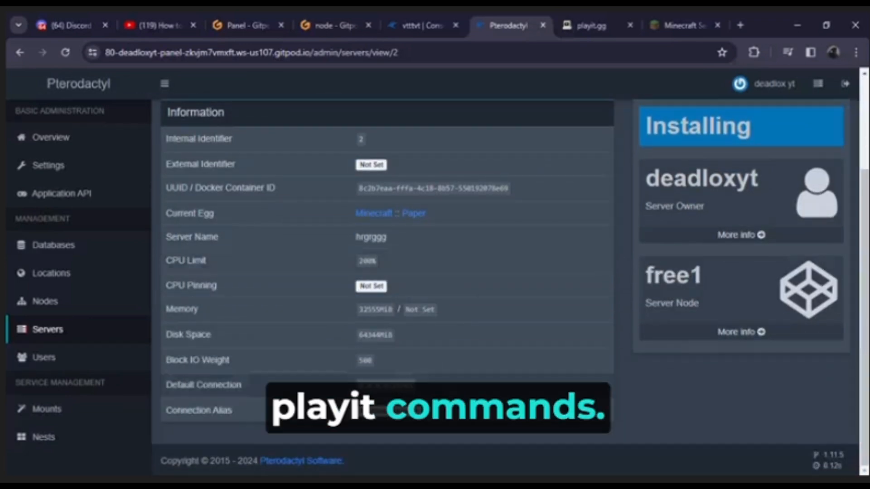